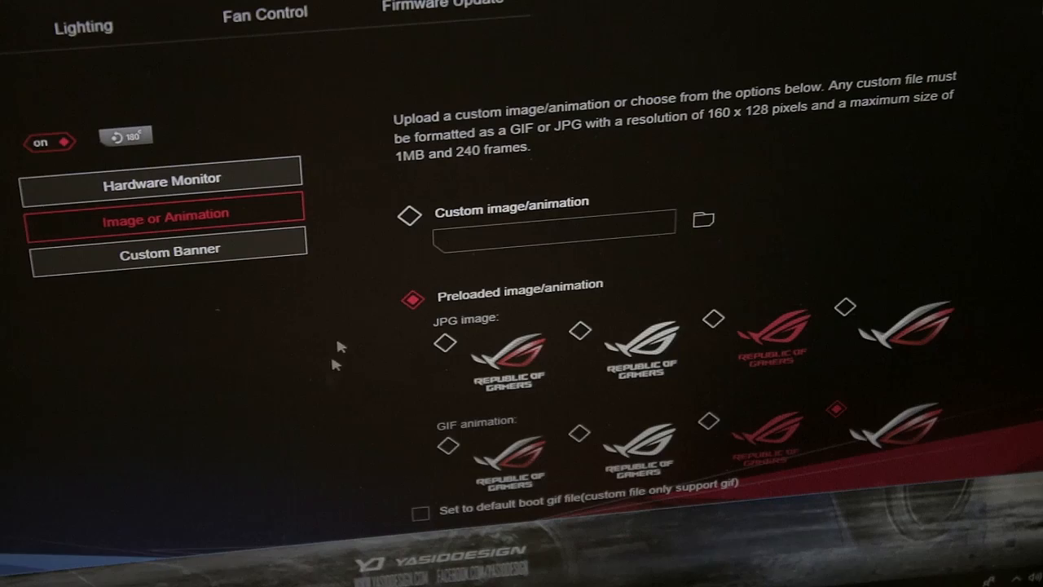
# Switch the OLED image to a custom image/animation and cancel the file browser without loading a file
pyautogui.click(410, 218)
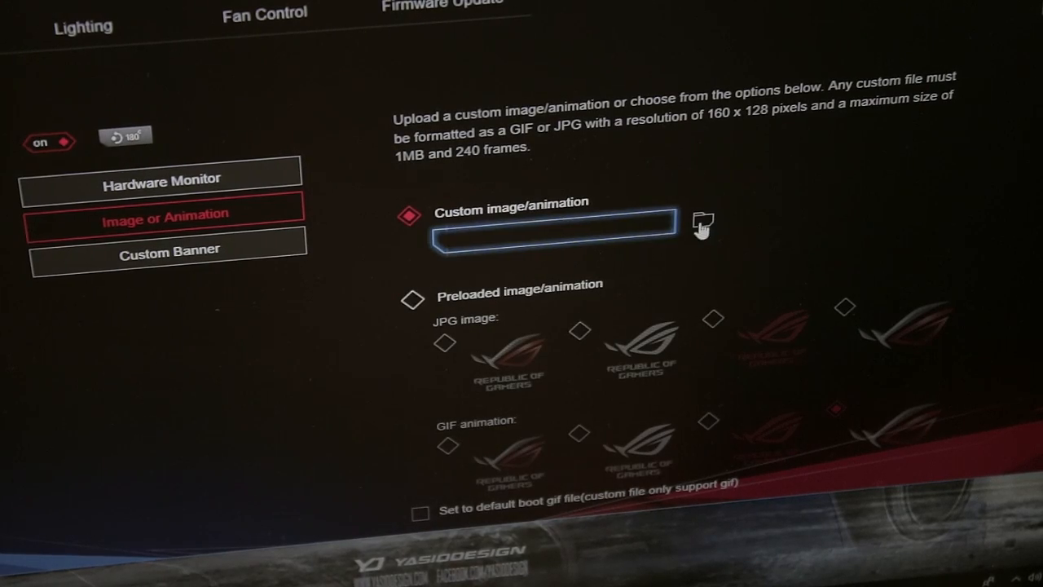
pyautogui.click(702, 227)
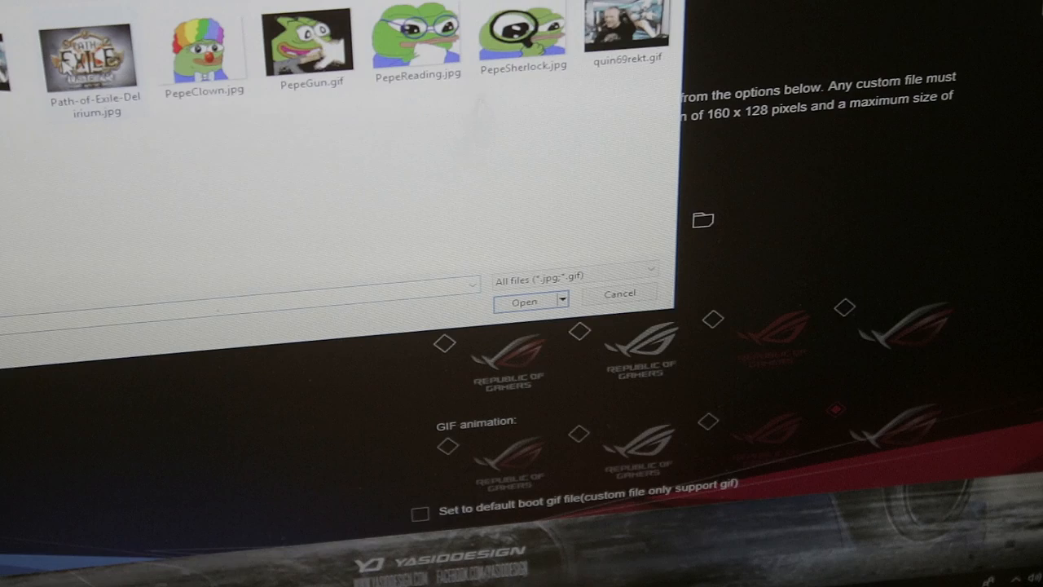
pyautogui.click(523, 300)
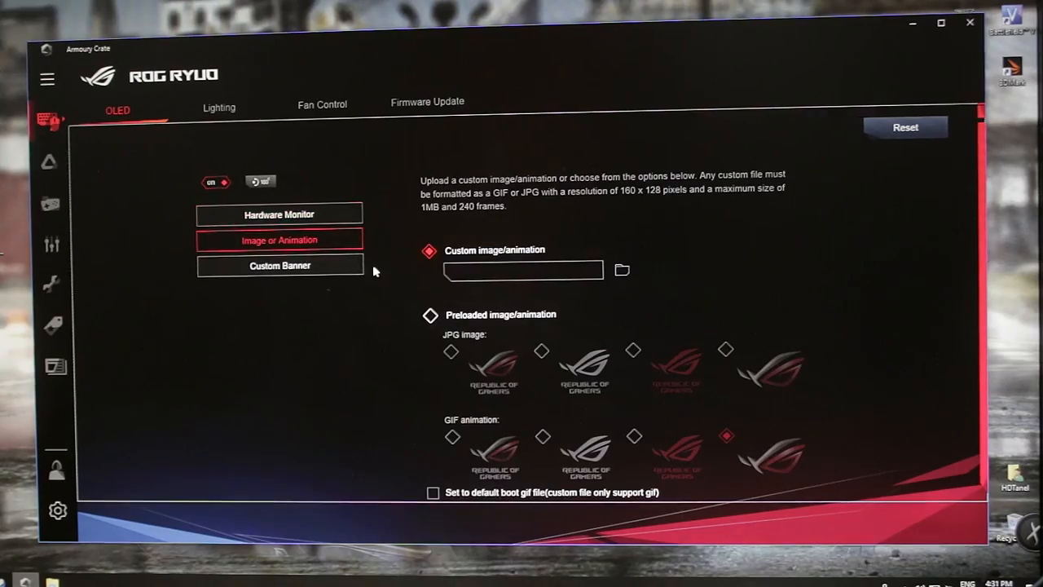
pyautogui.moveTo(475, 291)
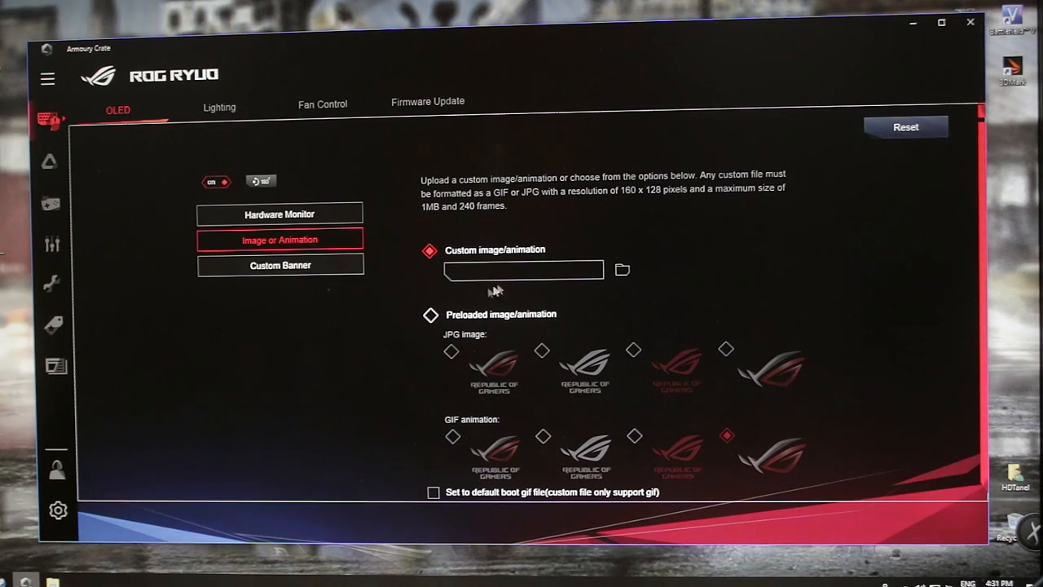
# Browse a desktop folder of candidate images for the custom OLED picture
pyautogui.click(621, 269)
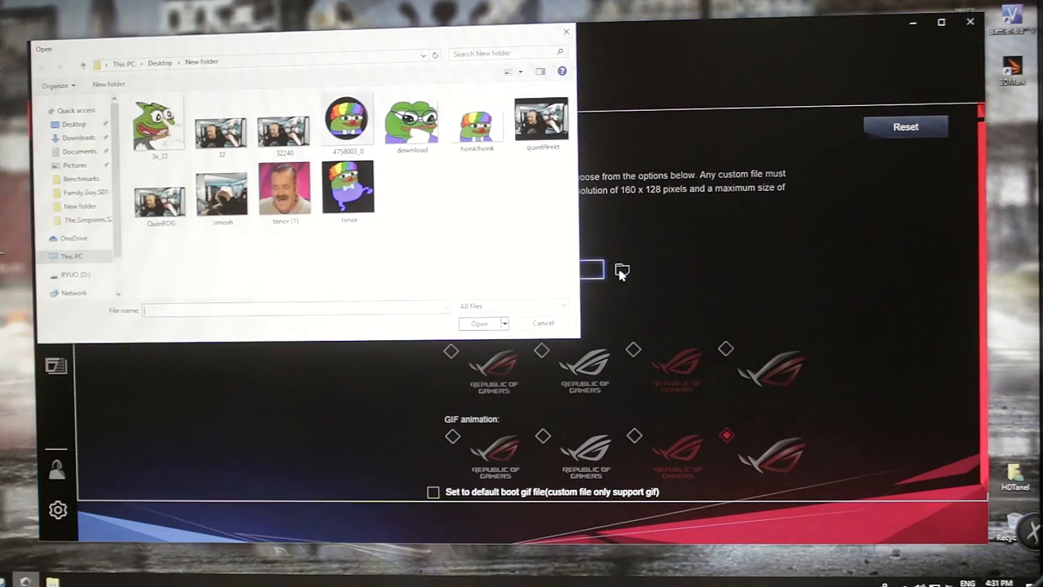
pyautogui.moveTo(169, 246)
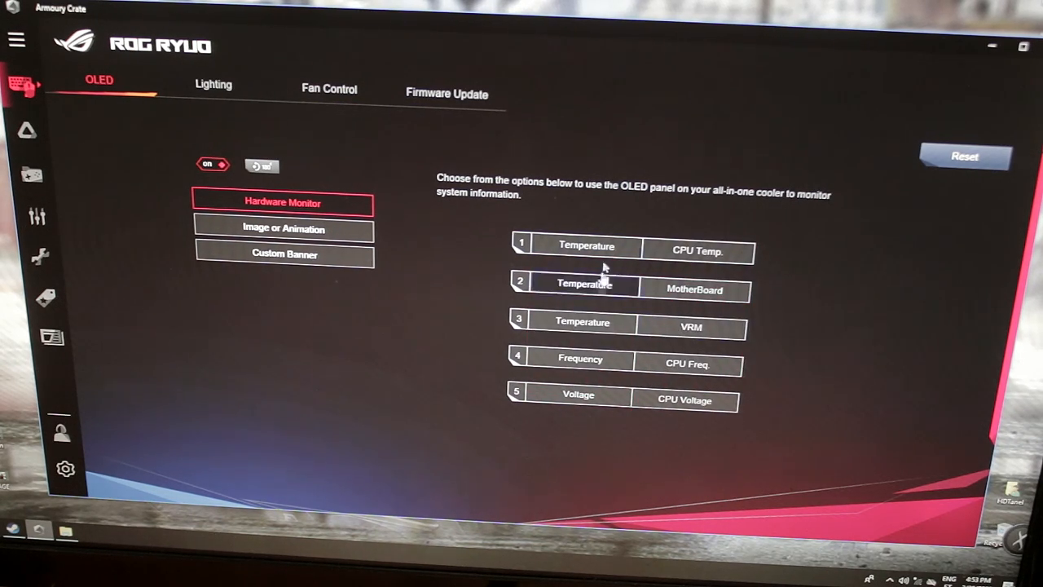
# Open the Custom Banner settings for the OLED display
pyautogui.click(283, 254)
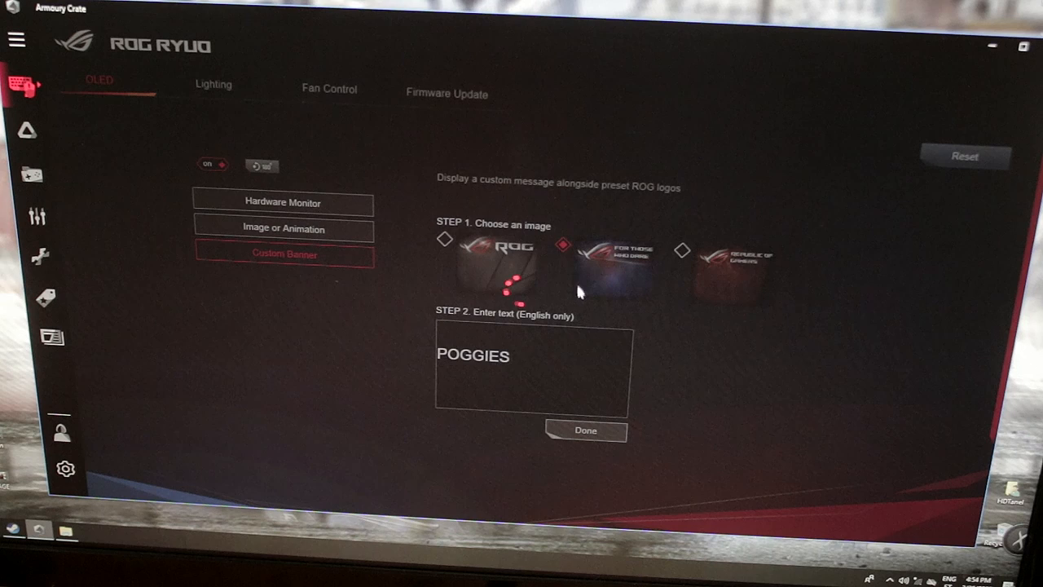